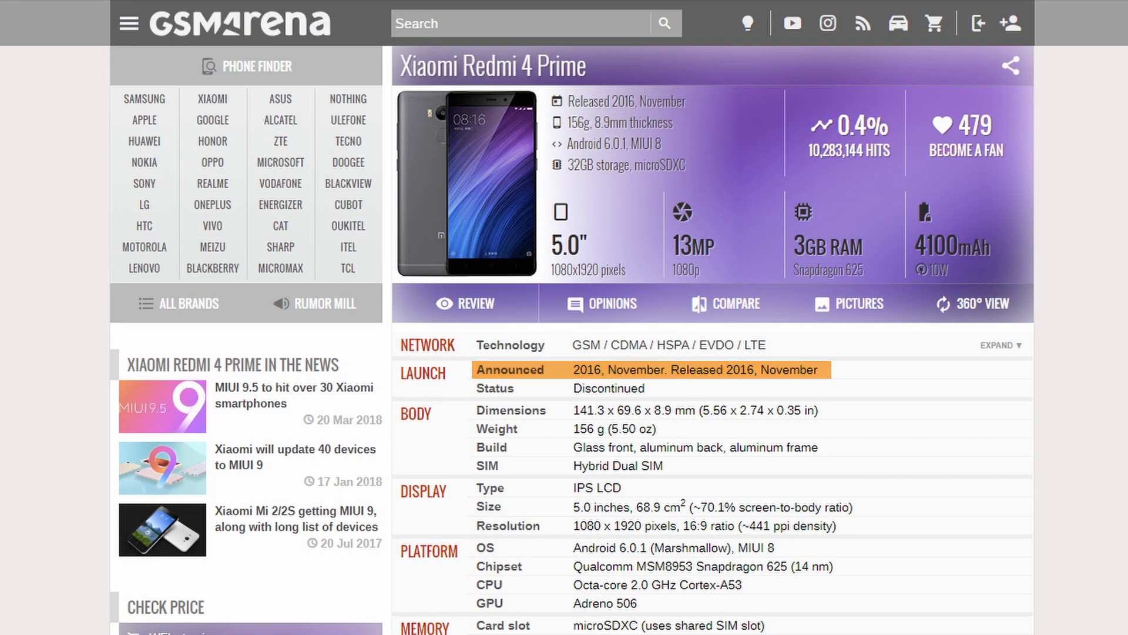
Step: Open About phone and view Android version: Evolution X on Android 10
{"action": "scroll", "scroll_direction": "down", "scroll_amount": 3}
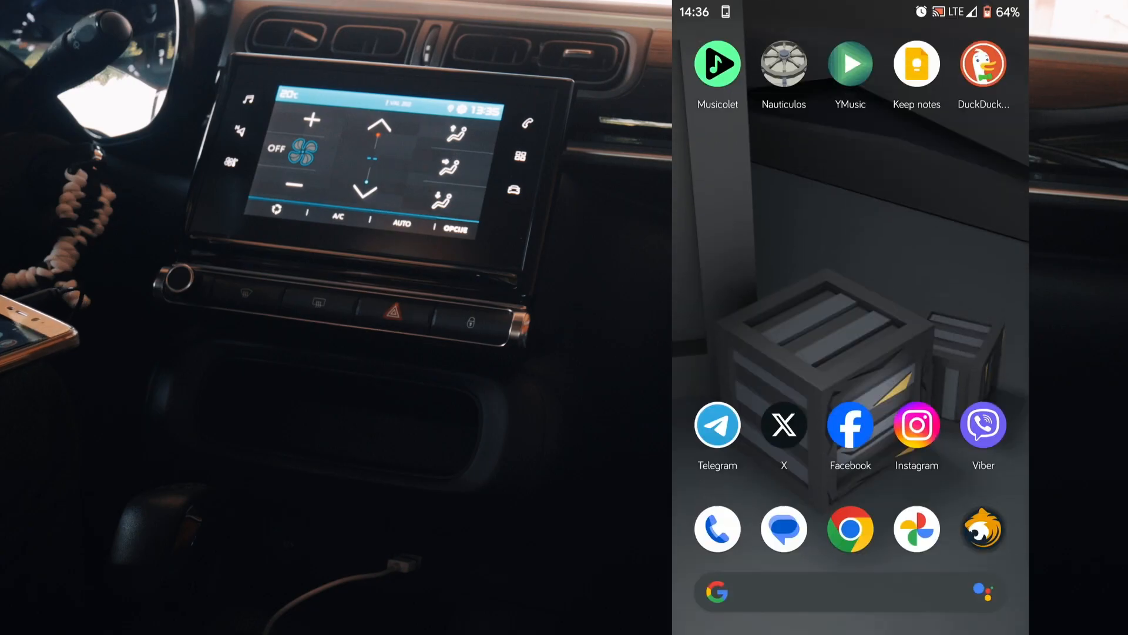
{"action": "scroll", "scroll_direction": "up", "scroll_amount": 3}
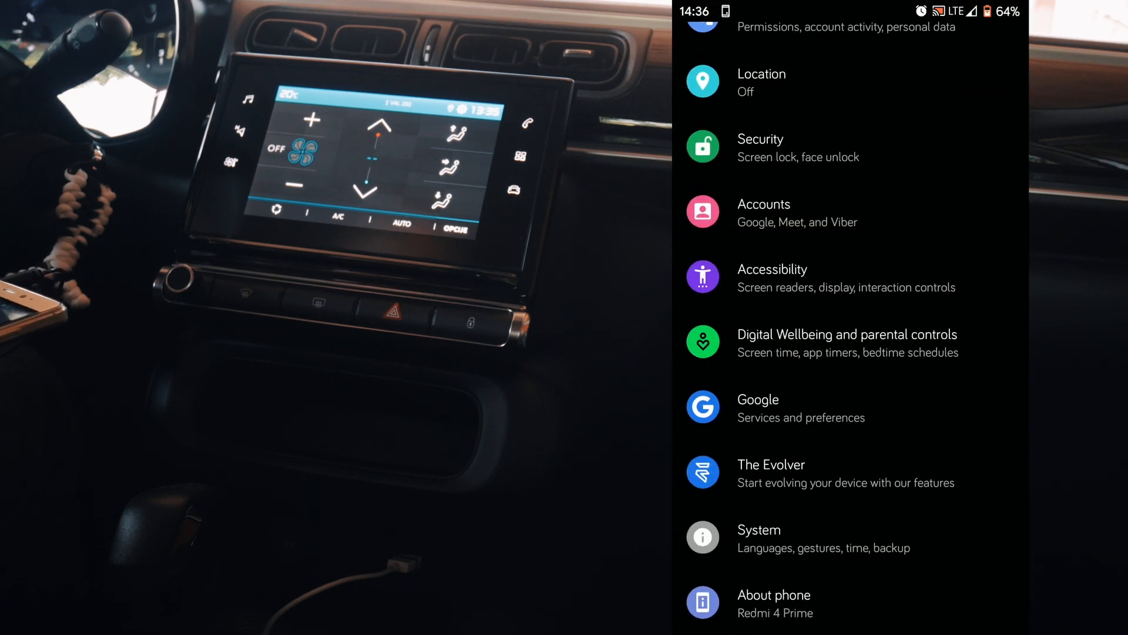
{"action": "left_click", "coordinate": [774, 594]}
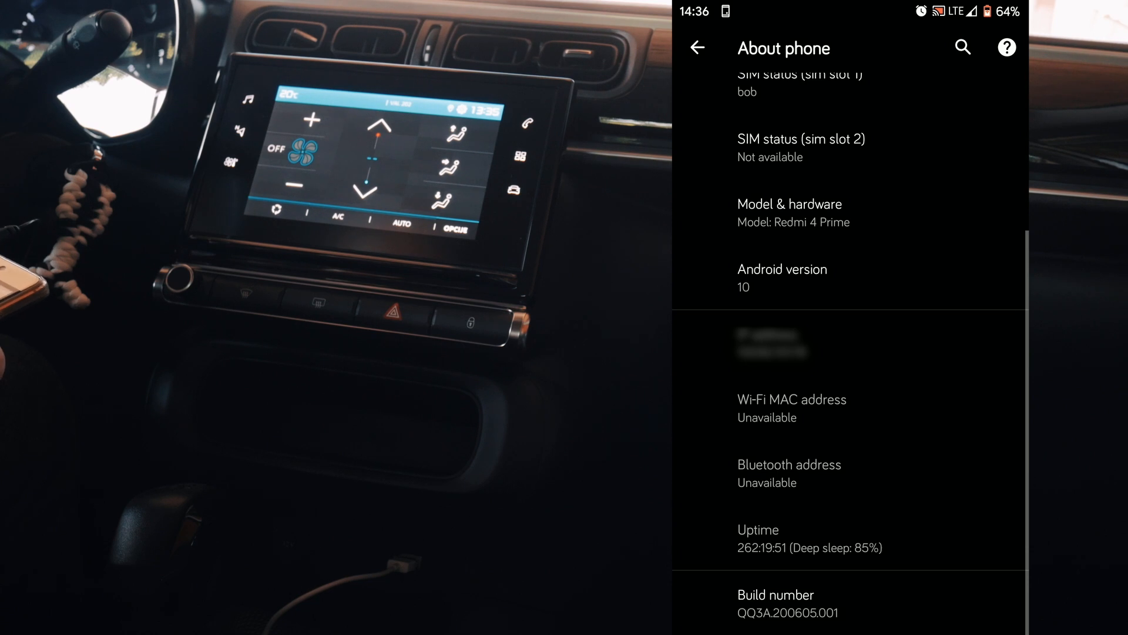
{"action": "left_click", "coordinate": [783, 277]}
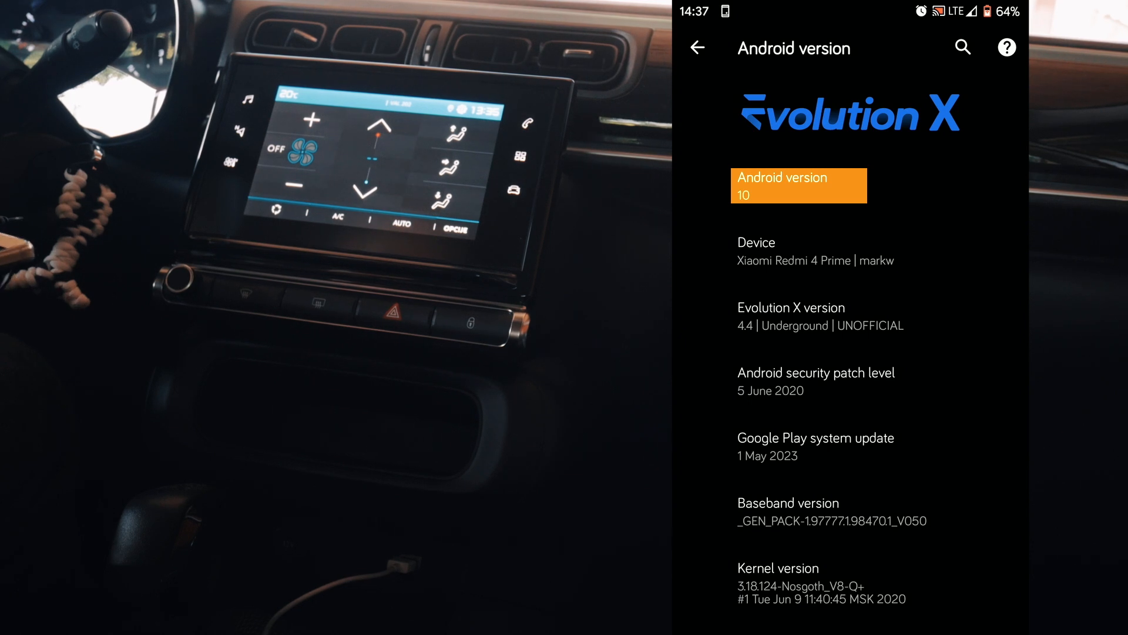
{"action": "left_click", "coordinate": [798, 185]}
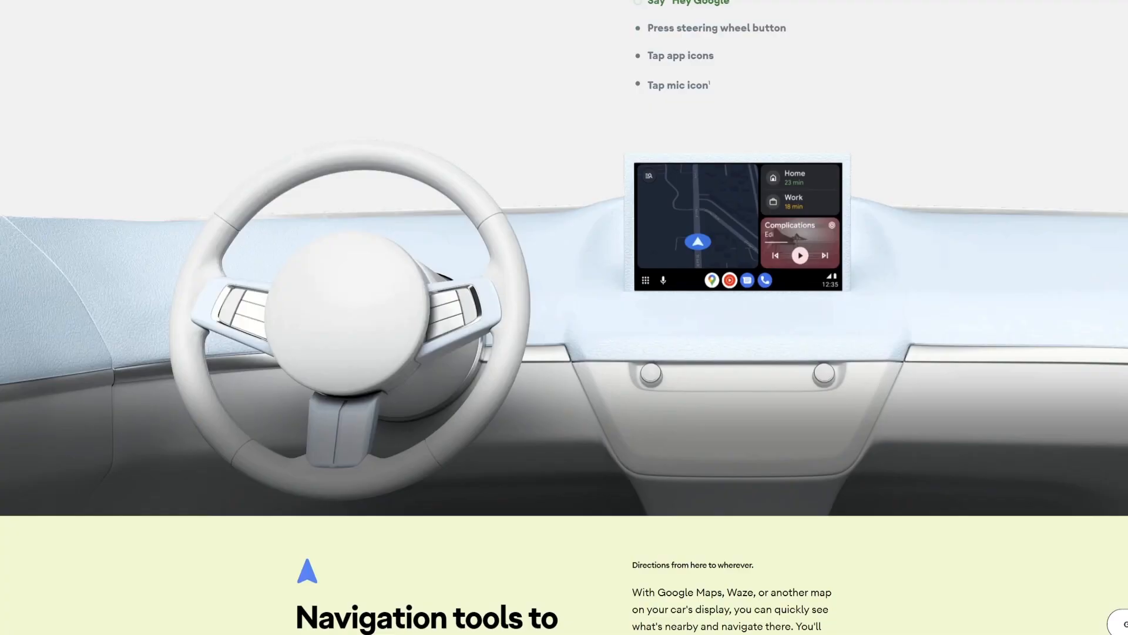
Step: Scroll to 'How to use Android Auto' and highlight the Step 2 Android 10 paragraph
{"action": "scroll", "scroll_direction": "down", "scroll_amount": 3}
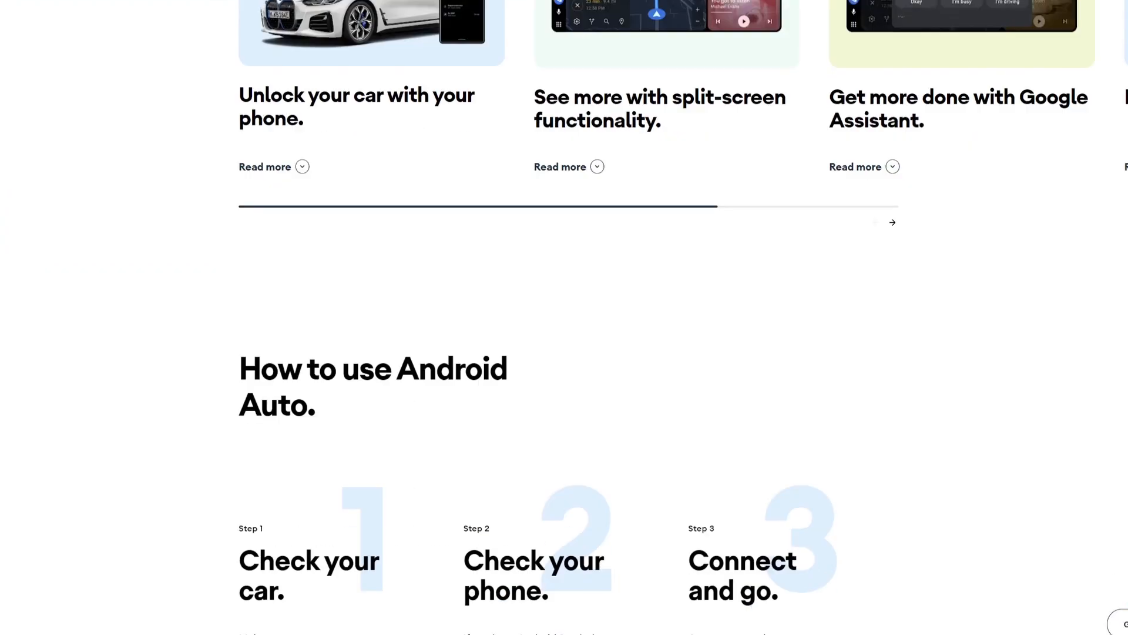
{"action": "scroll", "scroll_direction": "down", "scroll_amount": 3}
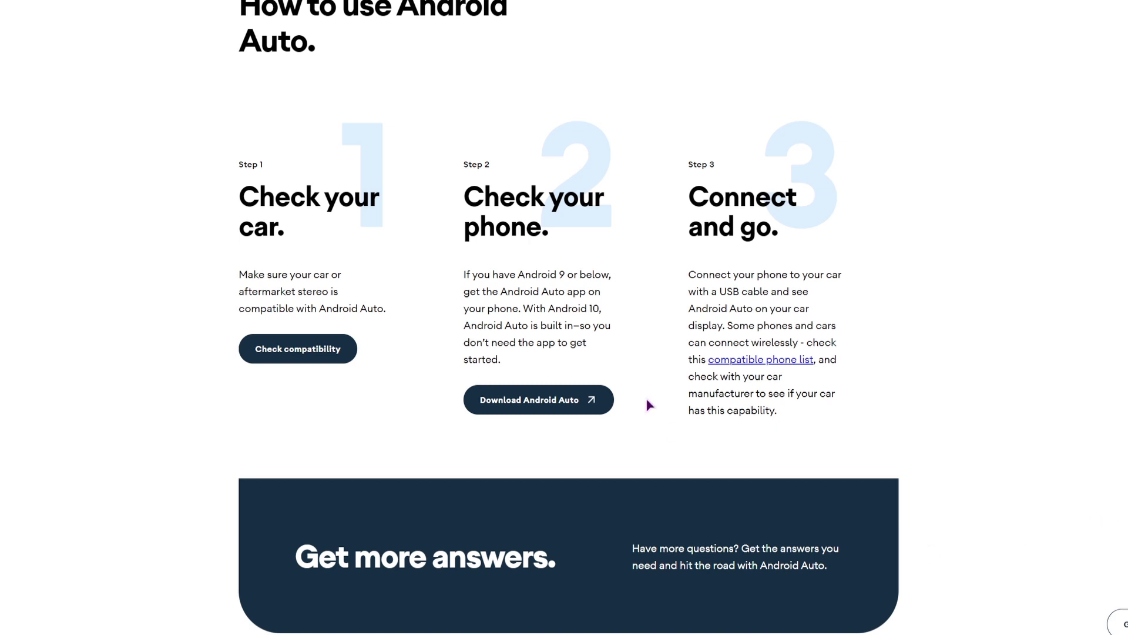
{"action": "left_click_drag", "start_coordinate": [465, 275], "coordinate": [512, 342]}
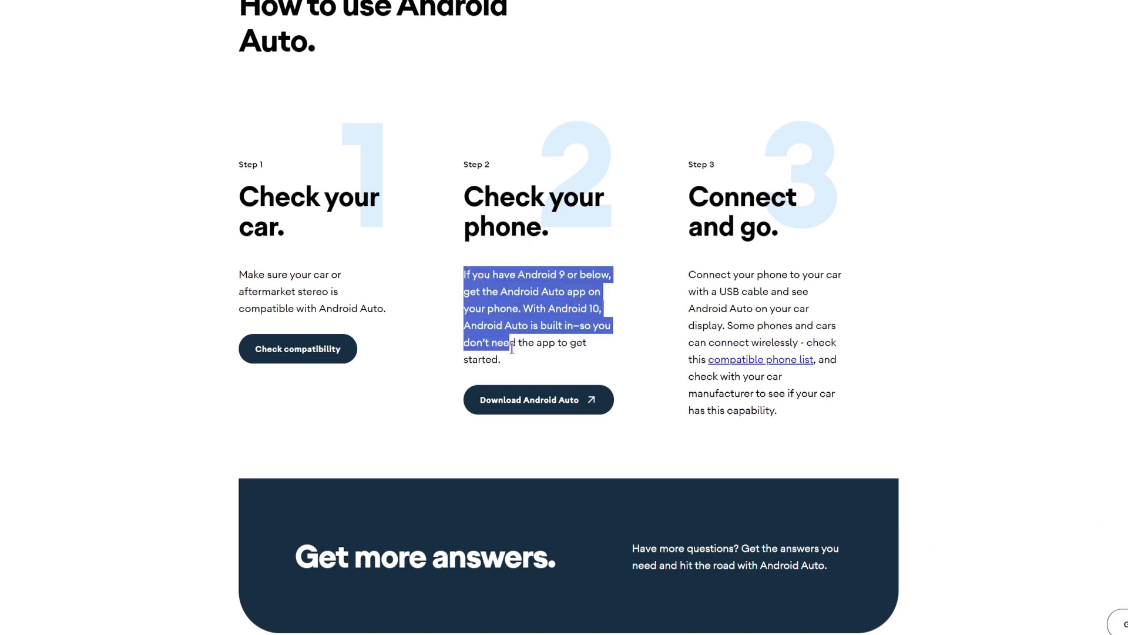
{"action": "left_click_drag", "start_coordinate": [510, 349], "coordinate": [594, 372]}
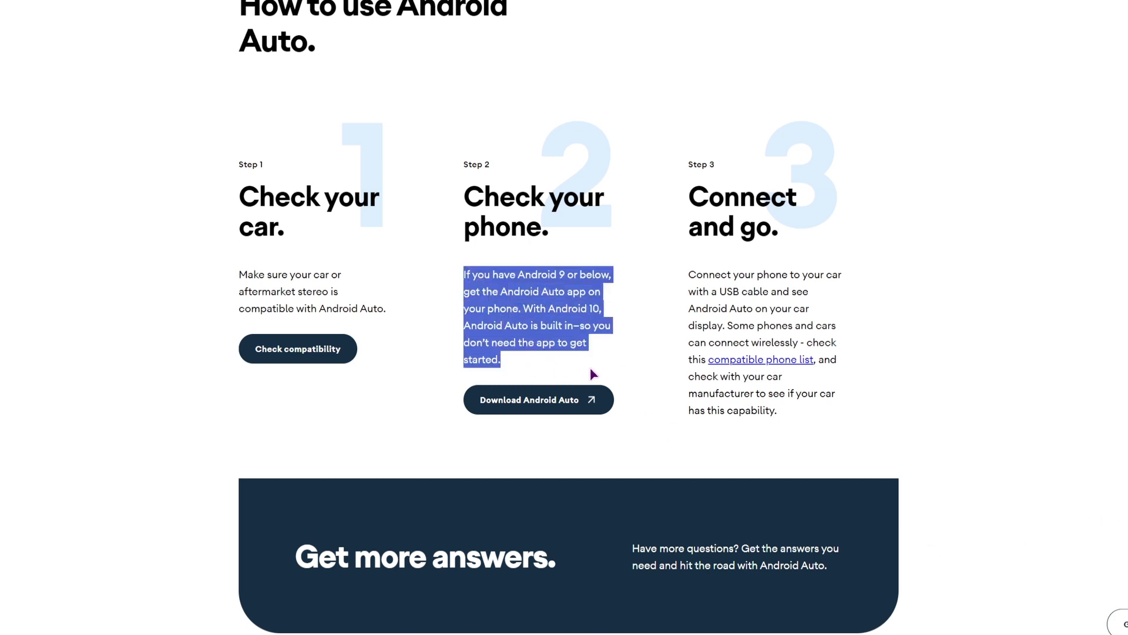
{"action": "mouse_move", "coordinate": [540, 410]}
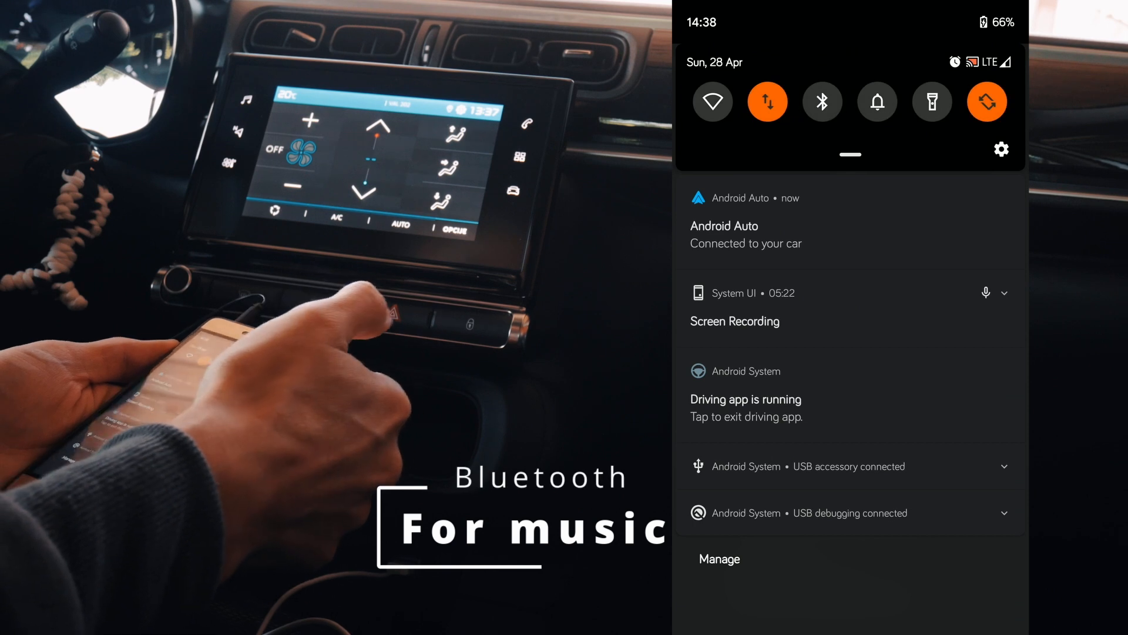
Step: Switch Bluetooth on from the quick settings tile while Android Auto connects to the car
{"action": "left_click", "coordinate": [822, 101]}
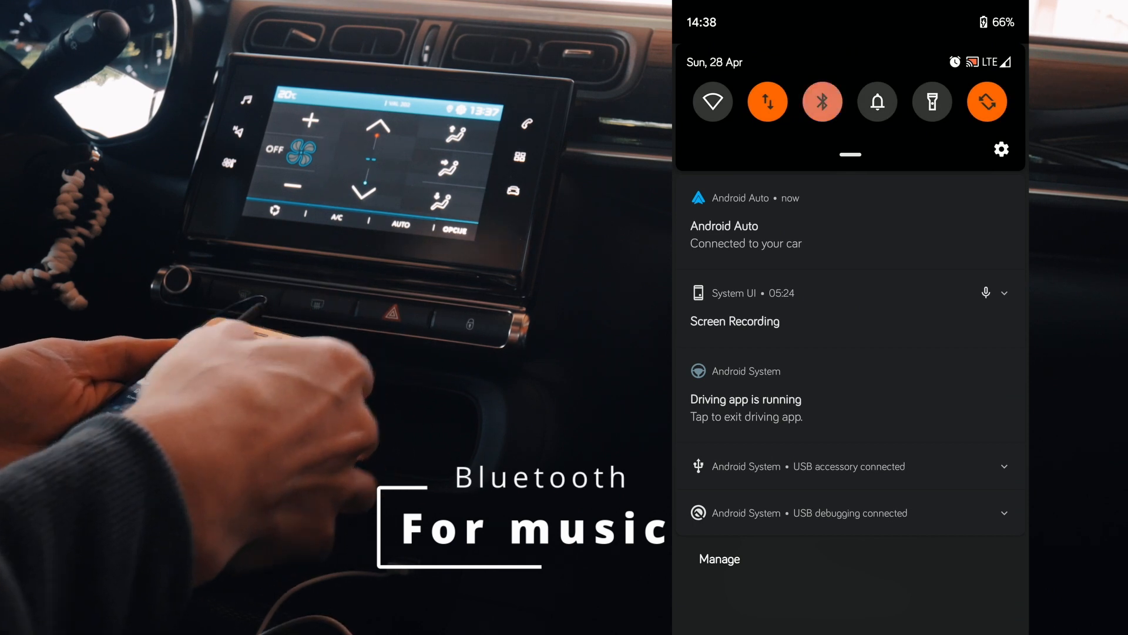
{"action": "left_click", "coordinate": [821, 101]}
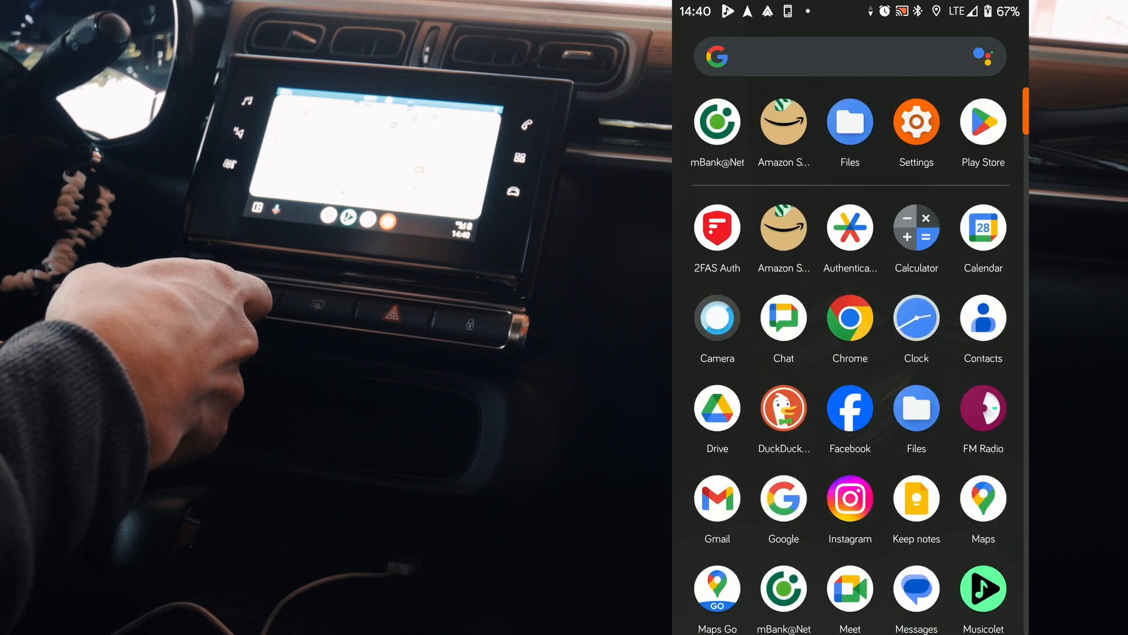
Step: Open Settings and reach the App info list showing Android Auto among installed apps
{"action": "left_click", "coordinate": [916, 121]}
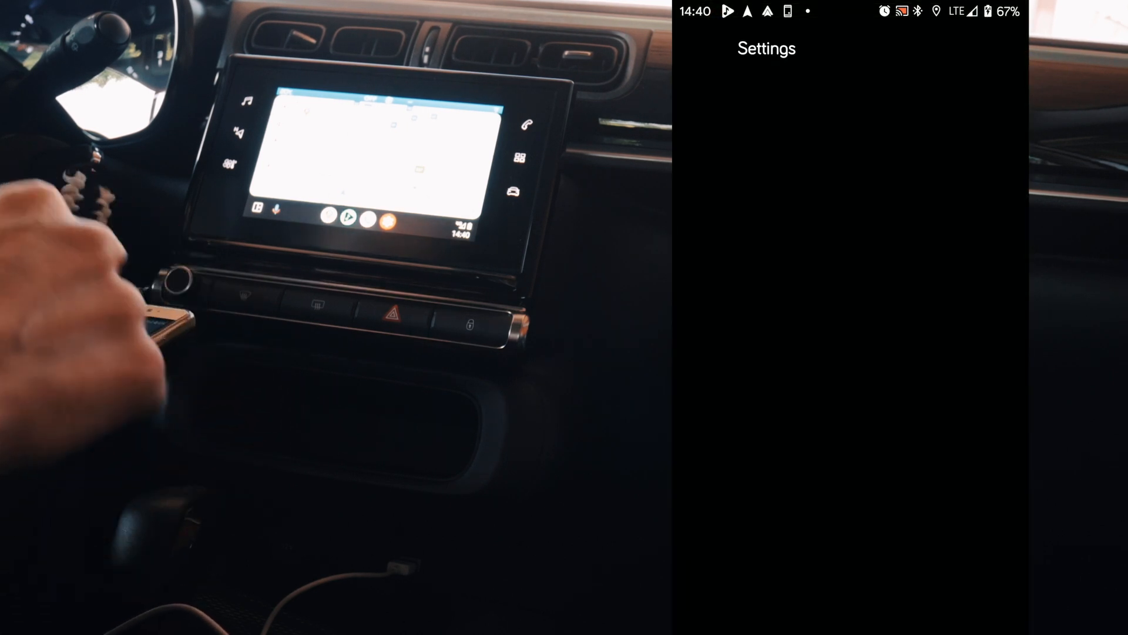
{"action": "scroll", "scroll_direction": "down", "scroll_amount": 3}
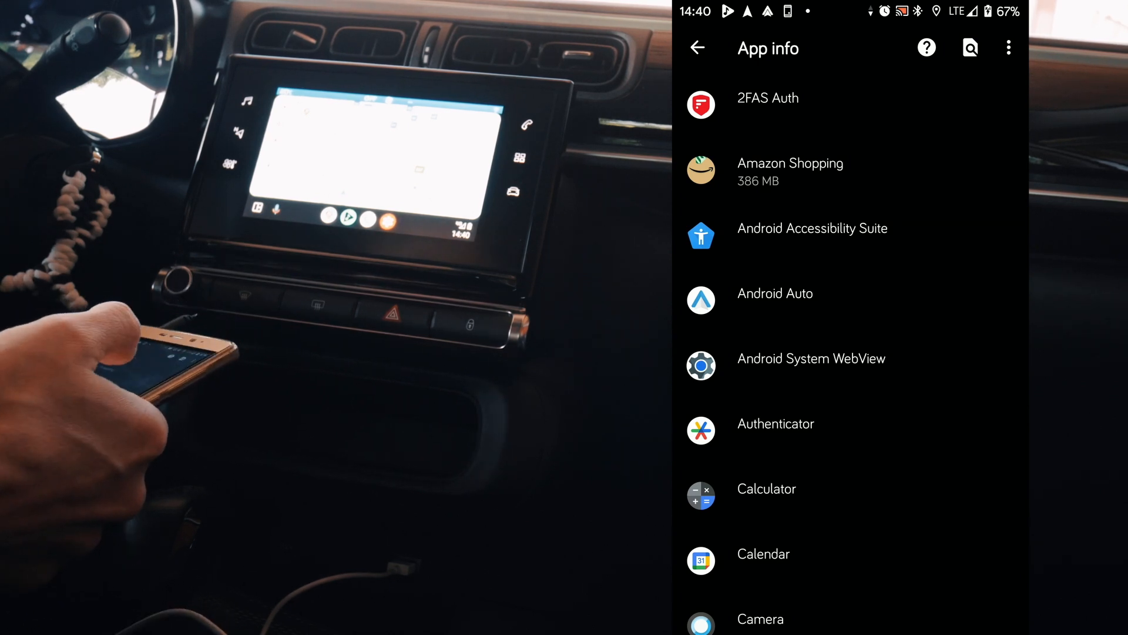
Step: Open Android Auto's App info and review permissions, storage, battery and advanced settings
{"action": "left_click", "coordinate": [792, 300]}
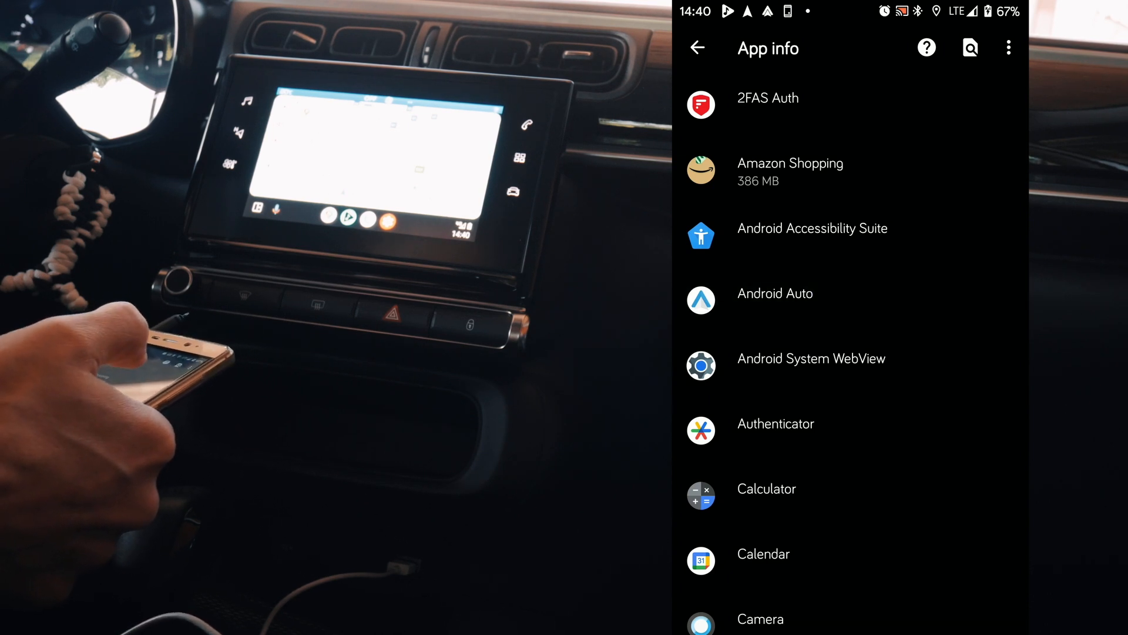
{"action": "left_click", "coordinate": [776, 293]}
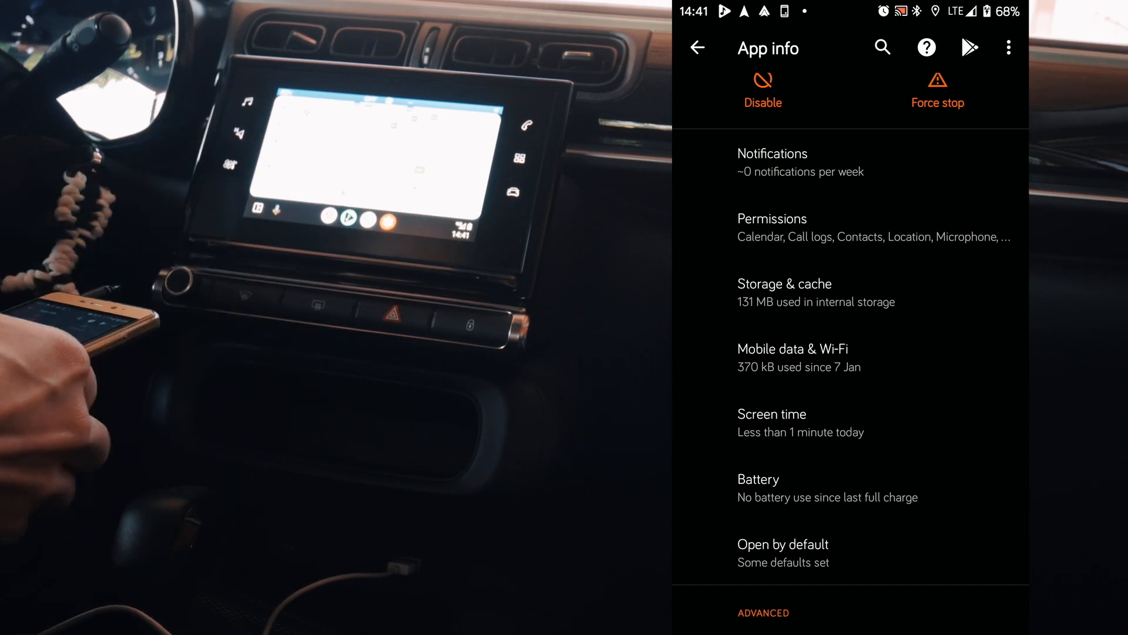
{"action": "scroll", "scroll_direction": "down", "scroll_amount": 3}
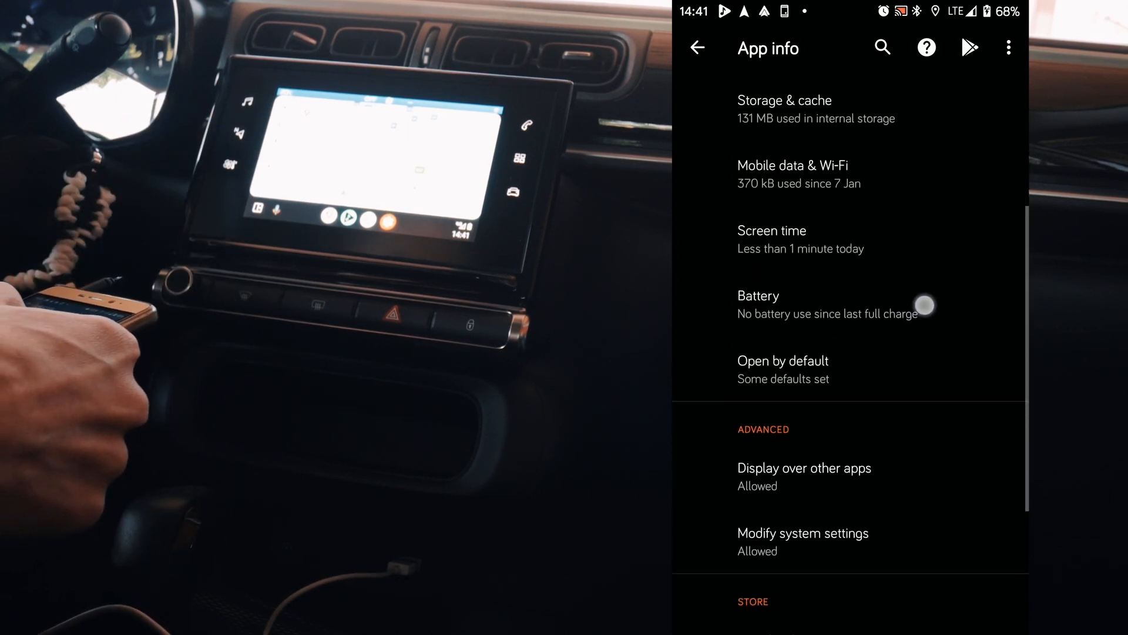
{"action": "scroll", "scroll_direction": "down", "scroll_amount": 3}
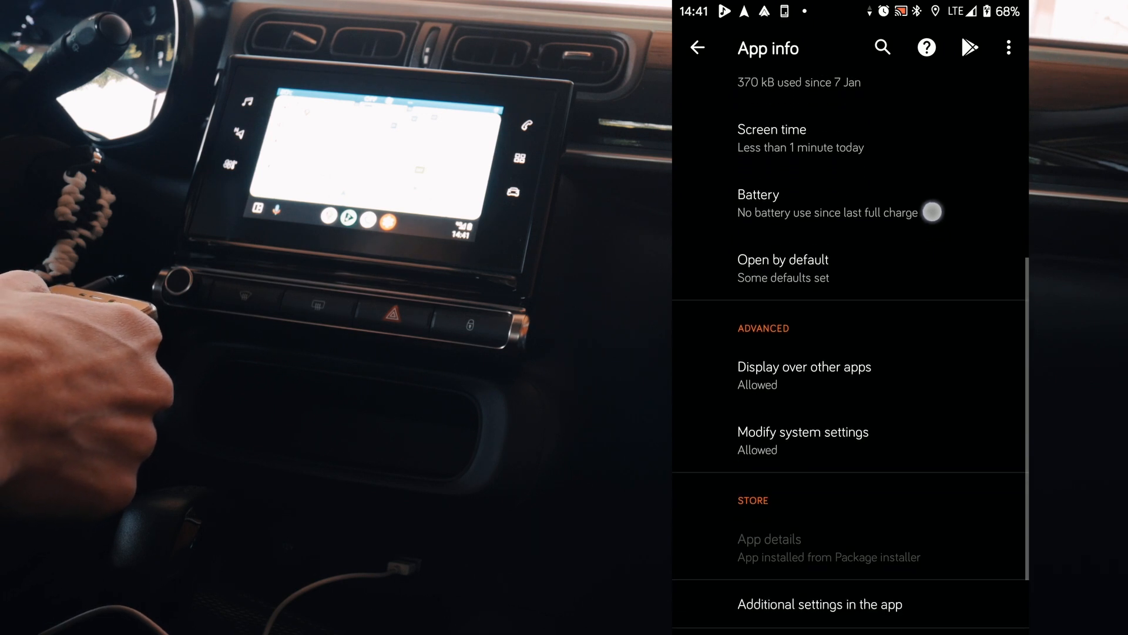
{"action": "scroll", "scroll_direction": "down", "scroll_amount": 3}
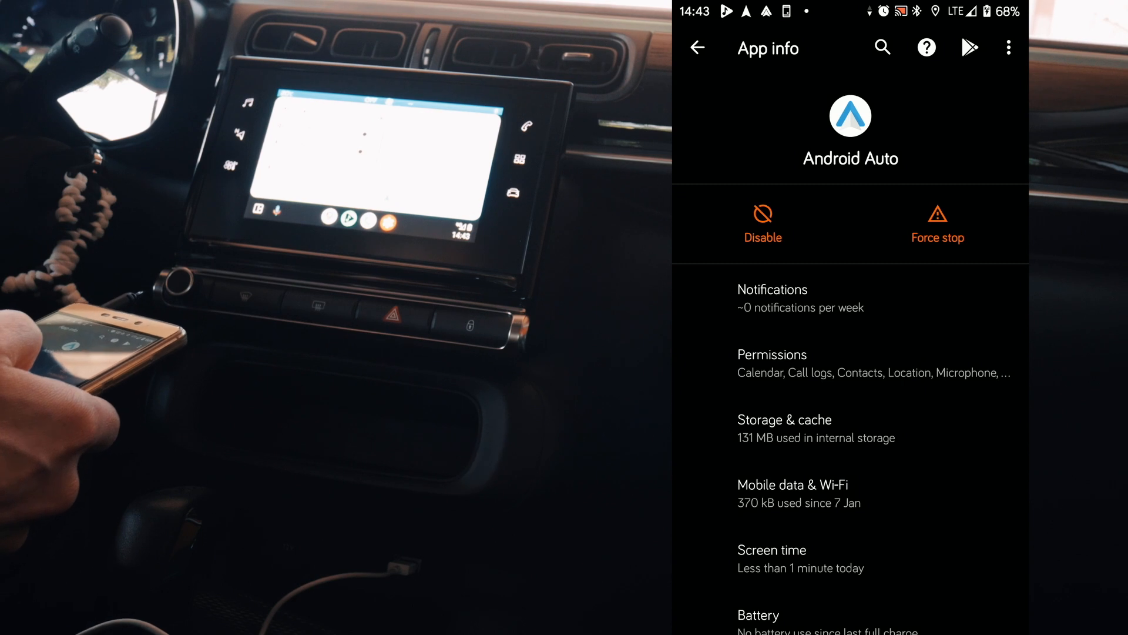
{"action": "scroll", "scroll_direction": "down", "scroll_amount": 3}
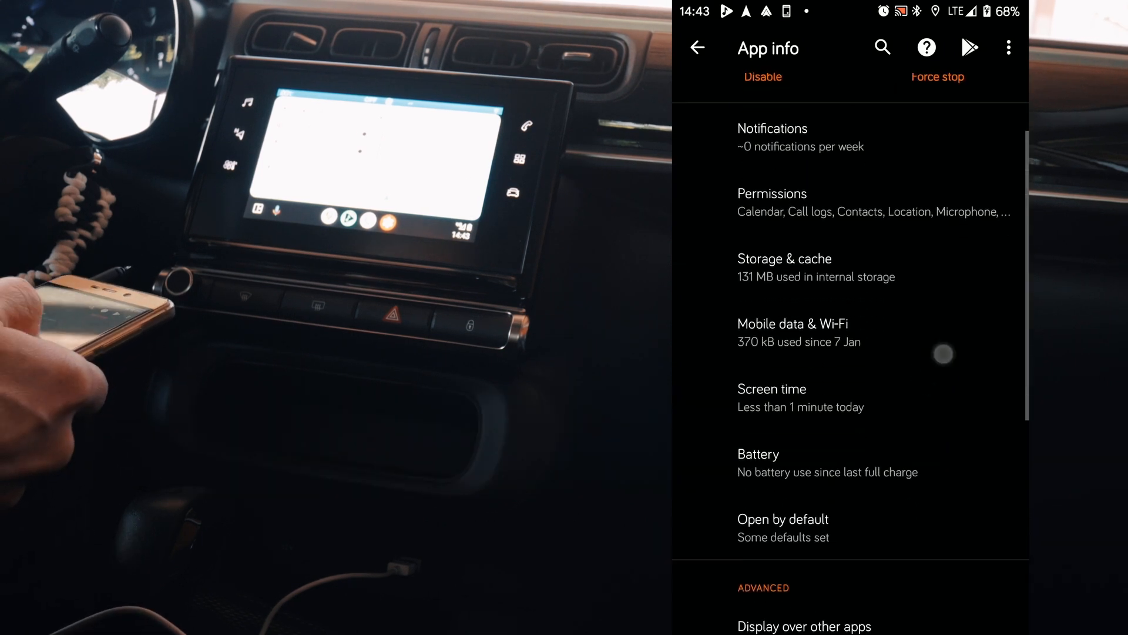
{"action": "scroll", "scroll_direction": "down", "scroll_amount": 3}
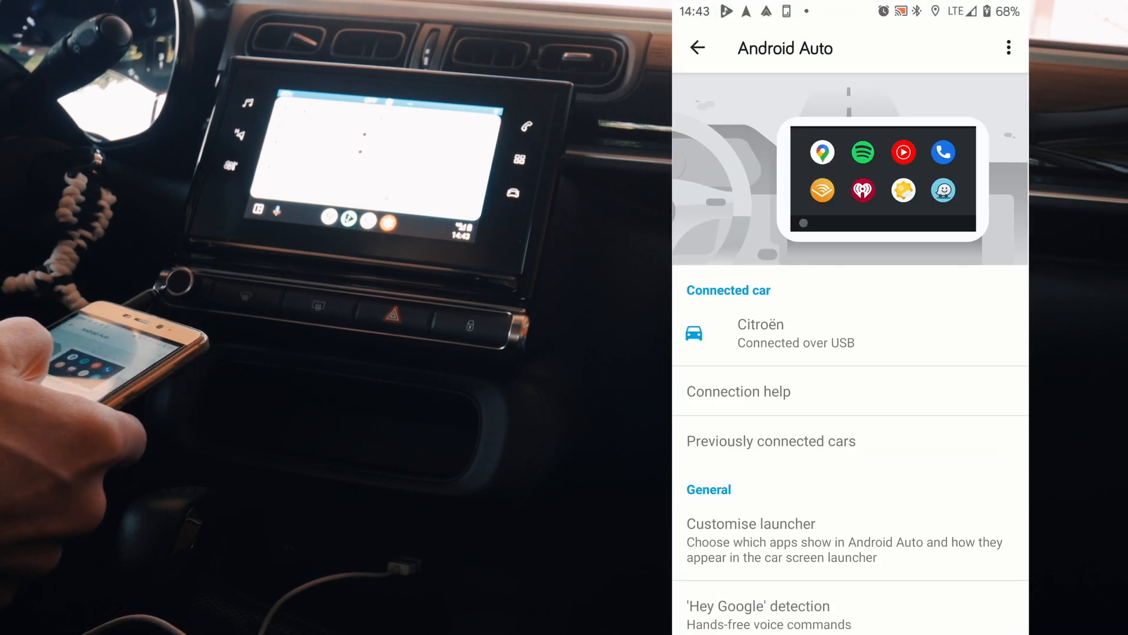
{"action": "scroll", "scroll_direction": "down", "scroll_amount": 3}
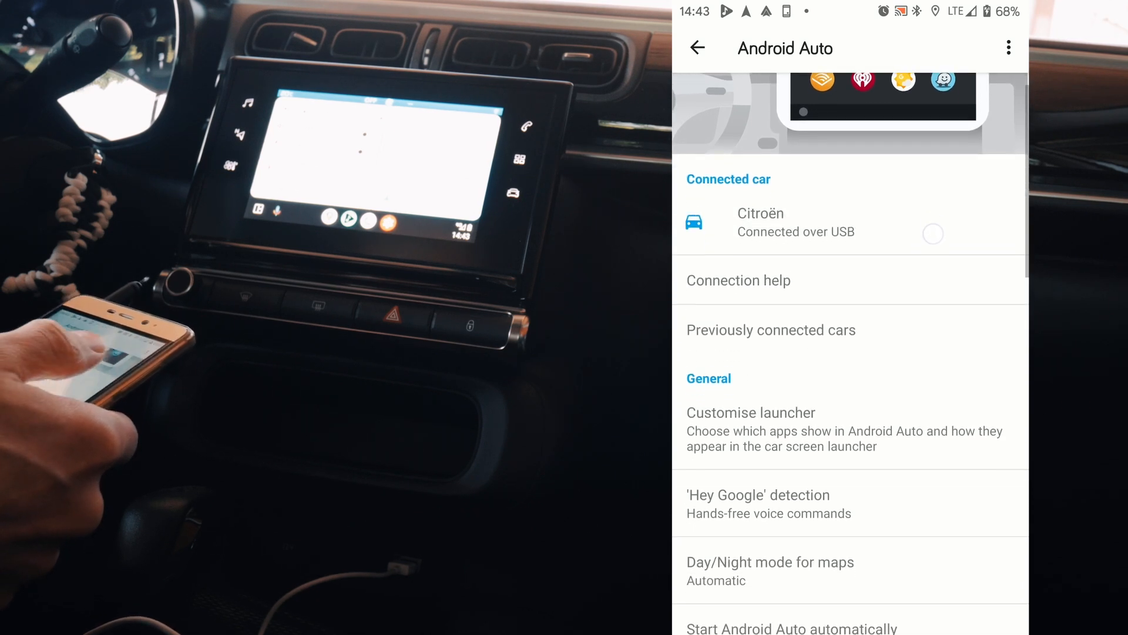
{"action": "scroll", "scroll_direction": "down", "scroll_amount": 3}
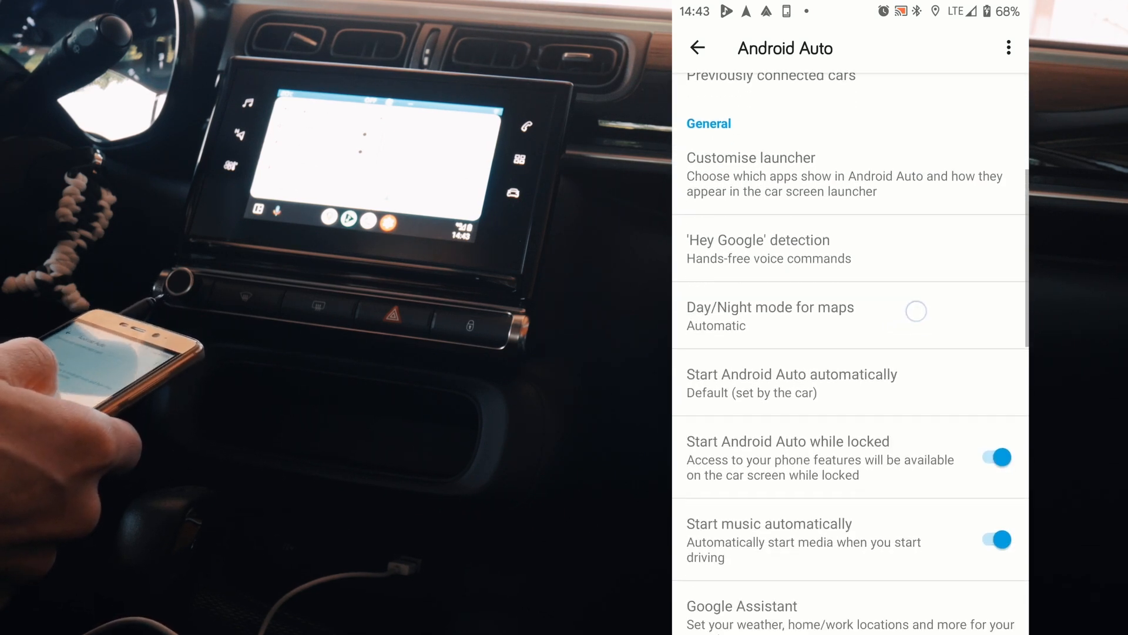
{"action": "scroll", "scroll_direction": "down", "scroll_amount": 3}
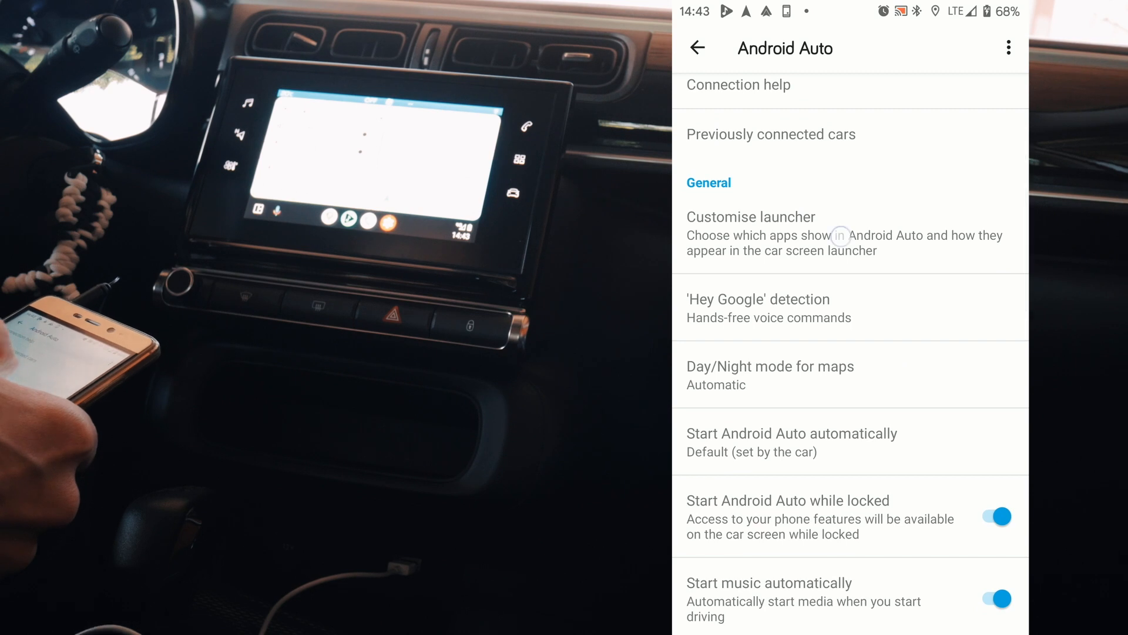
{"action": "left_click", "coordinate": [750, 217]}
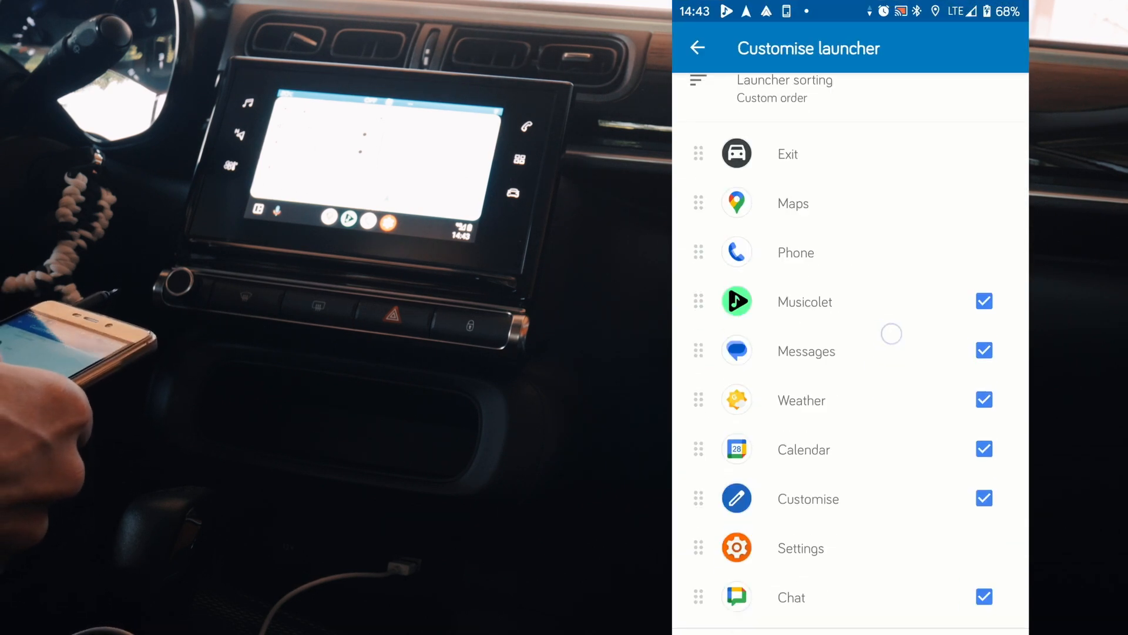
{"action": "scroll", "scroll_direction": "down", "scroll_amount": 3}
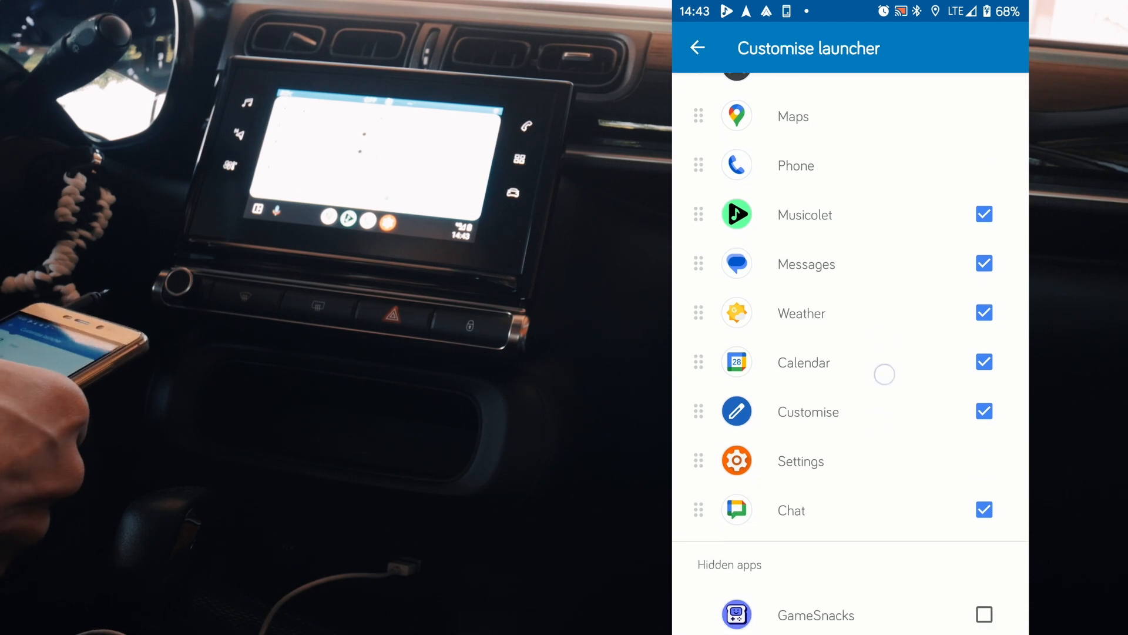
{"action": "scroll", "scroll_direction": "down", "scroll_amount": 3}
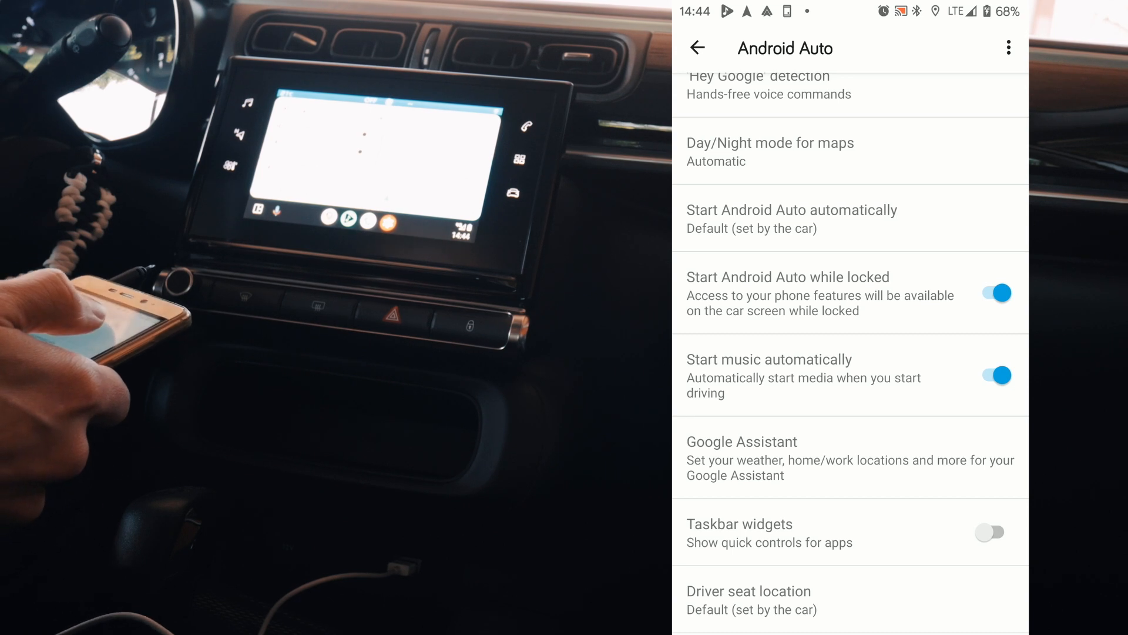
{"action": "scroll", "scroll_direction": "down", "scroll_amount": 3}
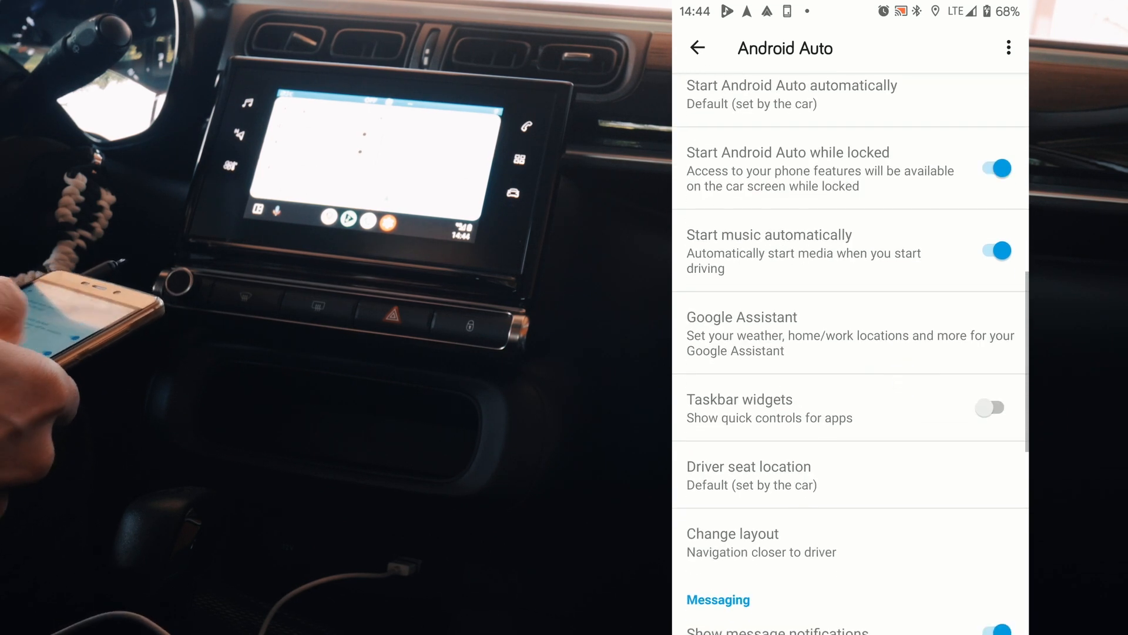
{"action": "scroll", "scroll_direction": "down", "scroll_amount": 3}
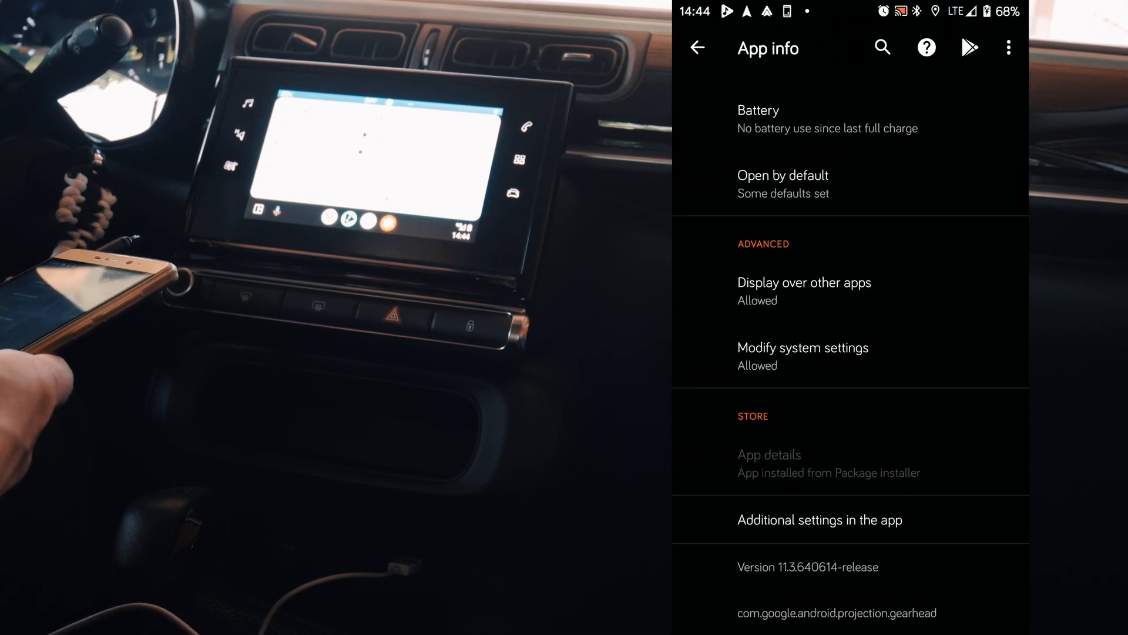
Step: Go back to all apps and scroll through the list to Google Play services
{"action": "left_click", "coordinate": [695, 48]}
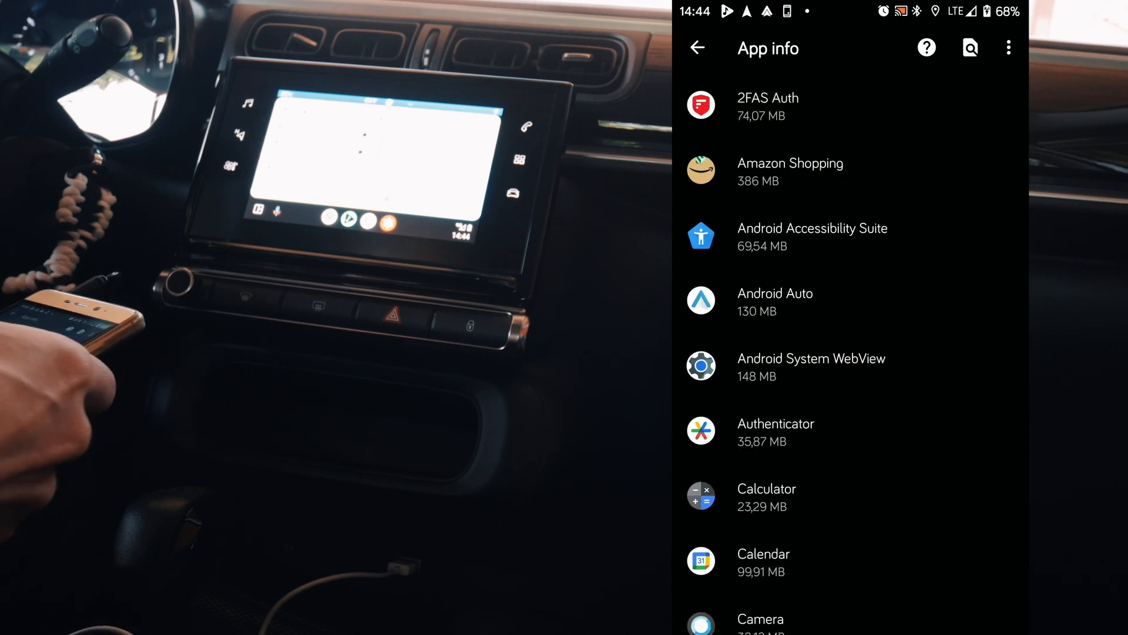
{"action": "scroll", "scroll_direction": "down", "scroll_amount": 3}
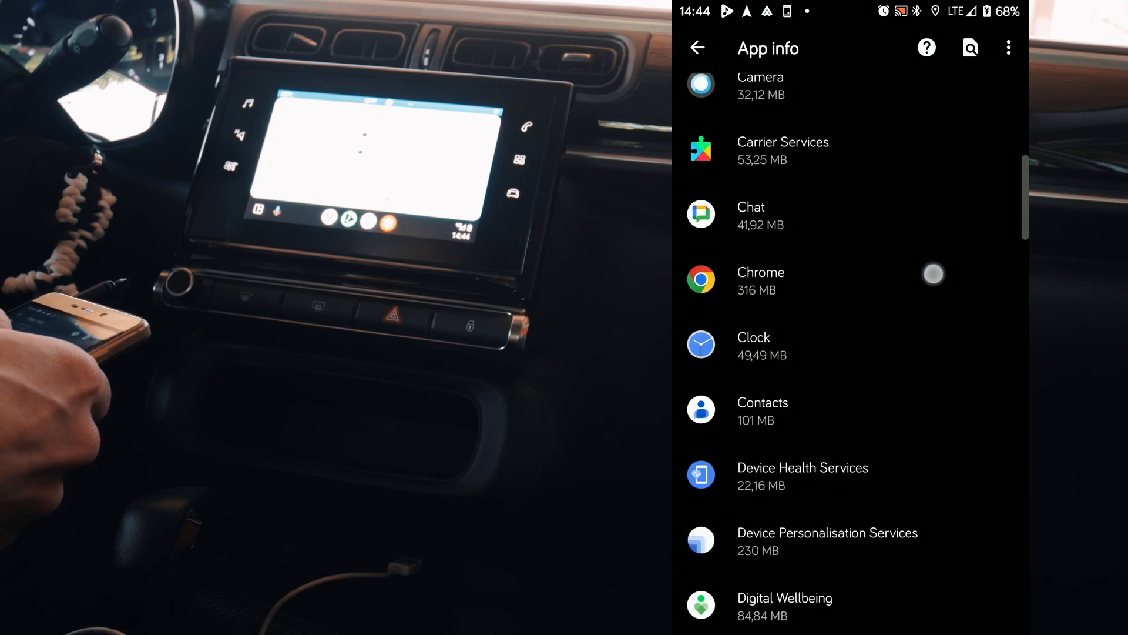
{"action": "scroll", "scroll_direction": "down", "scroll_amount": 3}
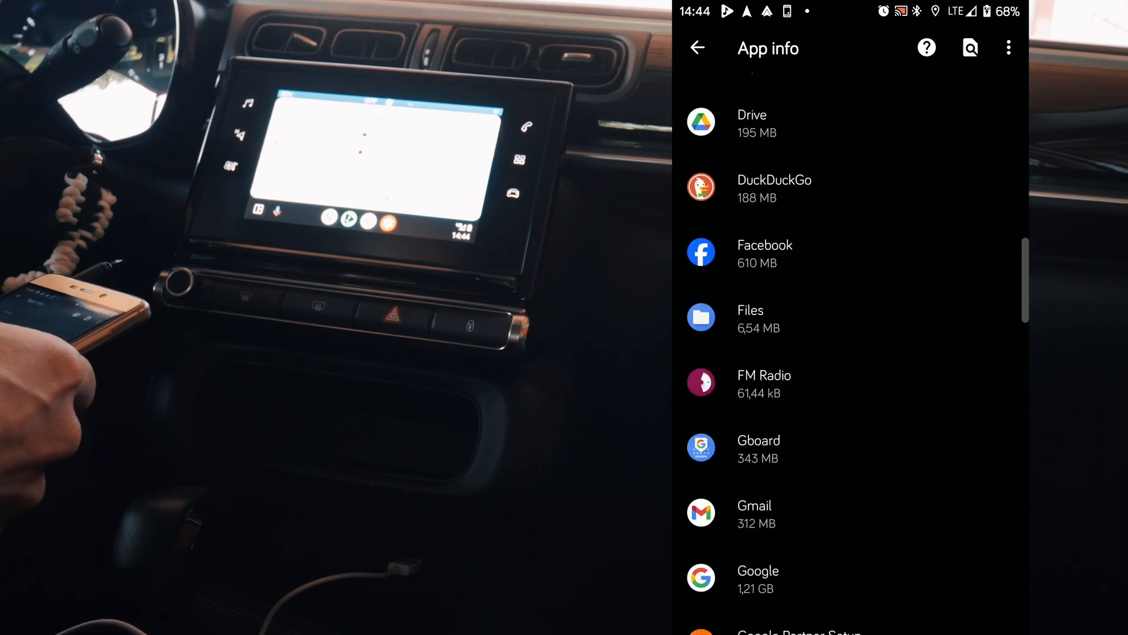
{"action": "scroll", "scroll_direction": "down", "scroll_amount": 3}
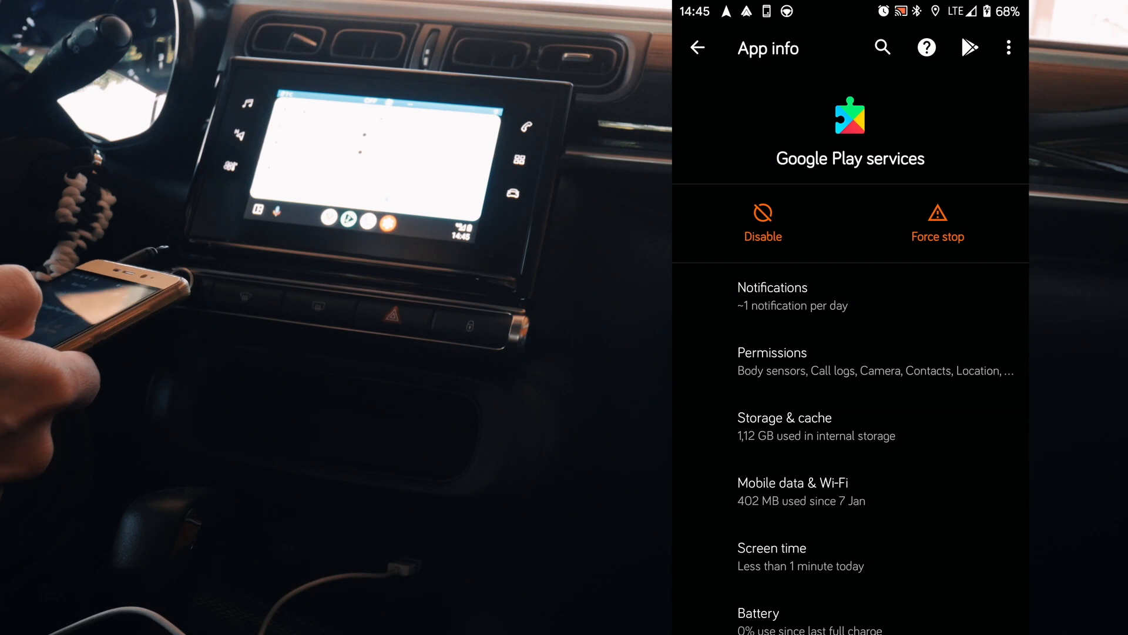
{"action": "scroll", "scroll_direction": "down", "scroll_amount": 3}
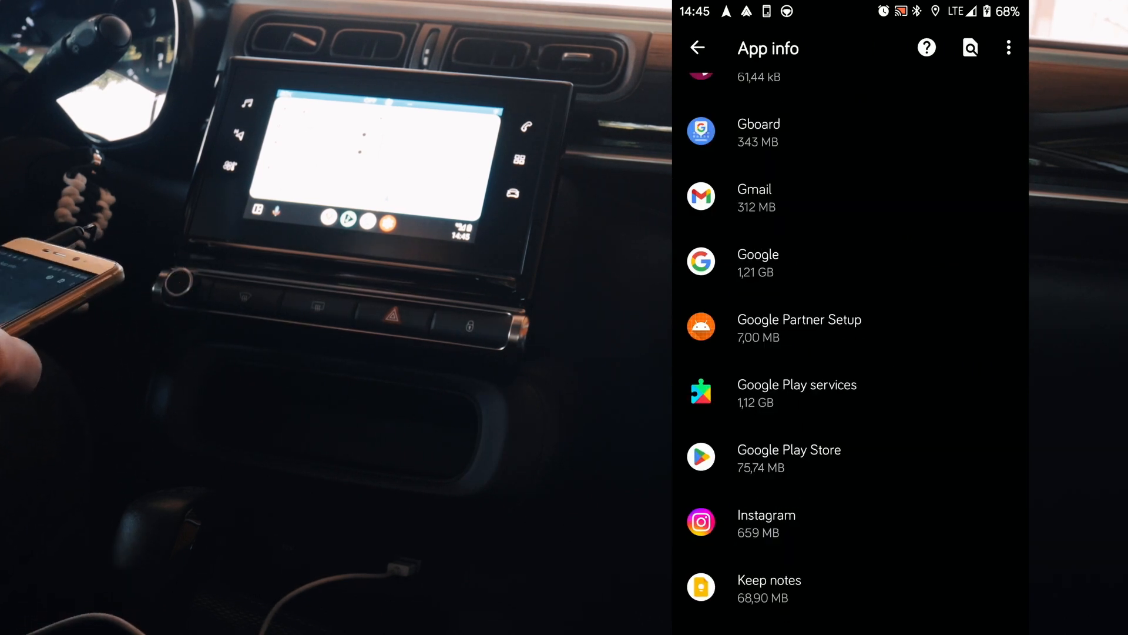
{"action": "scroll", "scroll_direction": "up", "scroll_amount": 3}
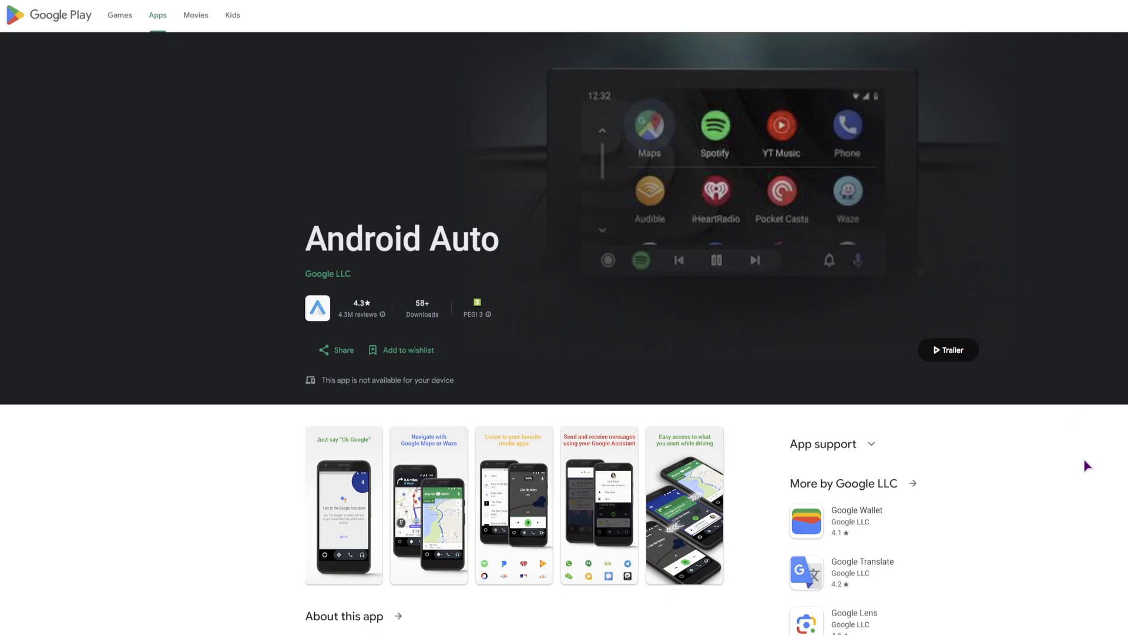
{"action": "scroll", "scroll_direction": "down", "scroll_amount": 3}
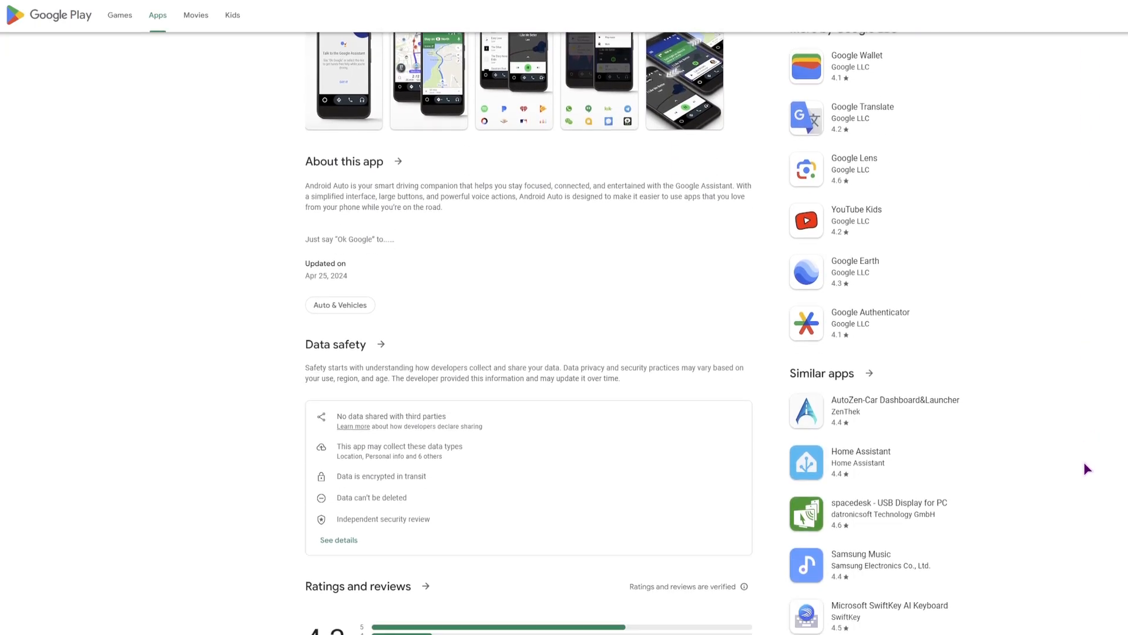
{"action": "scroll", "scroll_direction": "down", "scroll_amount": 3}
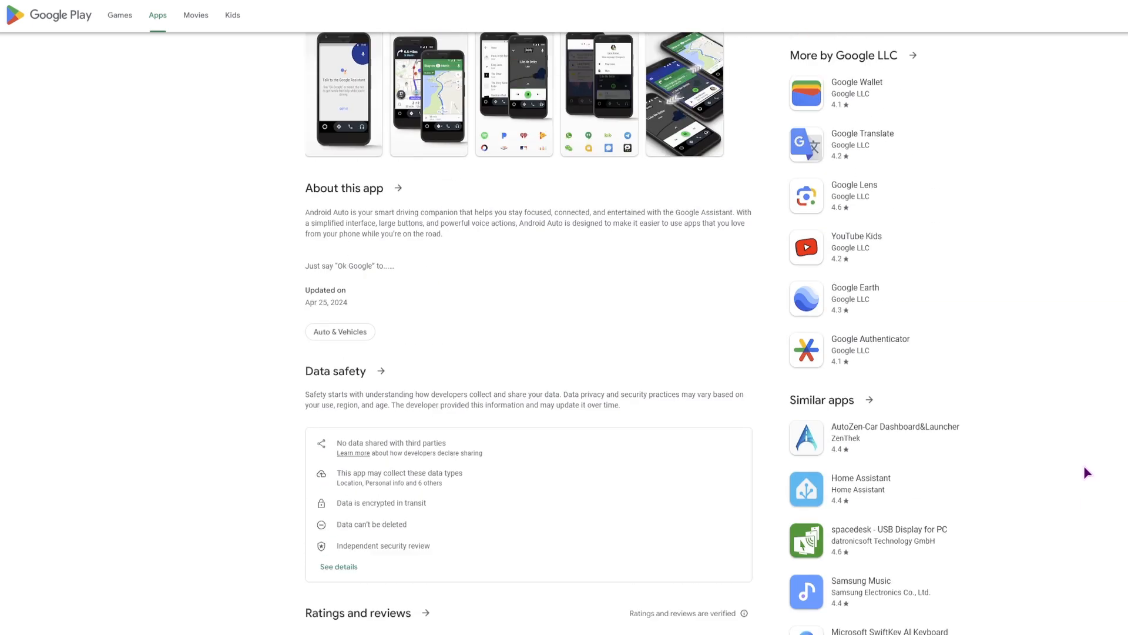
{"action": "scroll", "scroll_direction": "up", "scroll_amount": 3}
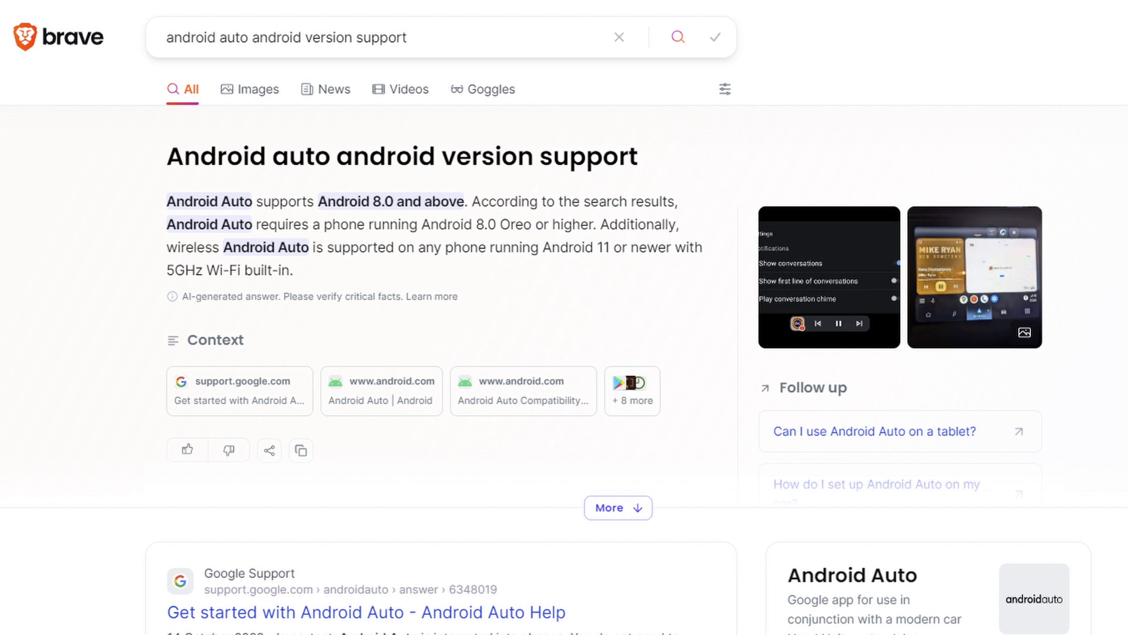
Step: Search Brave for 'android auto comes preinstalled in android 10' and read the Android 8.0+ answer
{"action": "type", "text": "android auto comes preinstalled in android 10"}
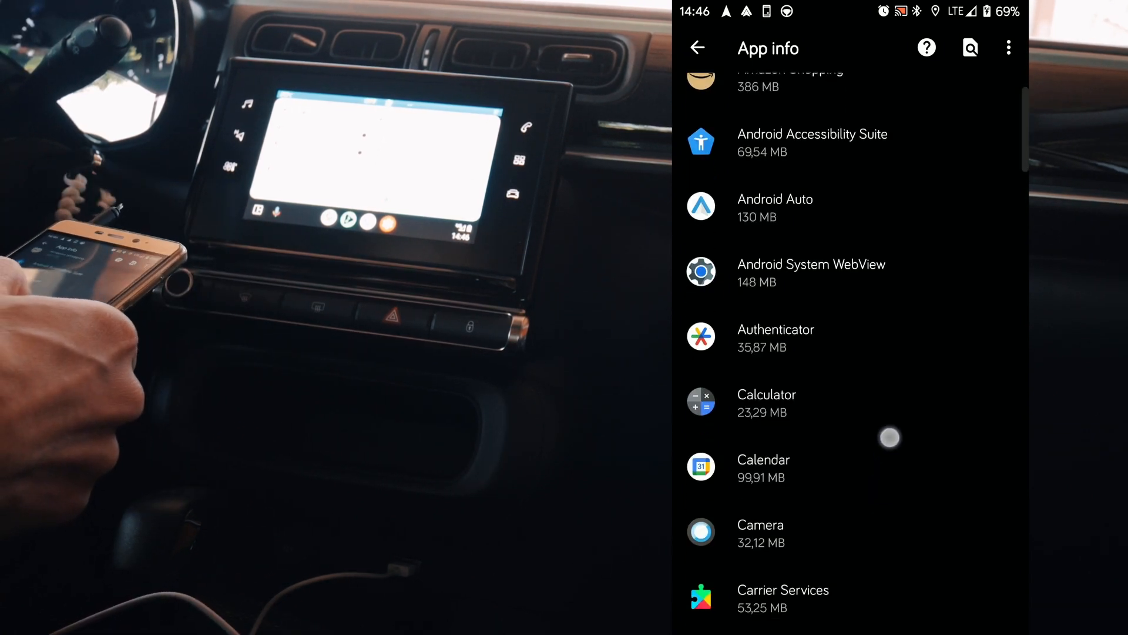
{"action": "scroll", "scroll_direction": "down", "scroll_amount": 3}
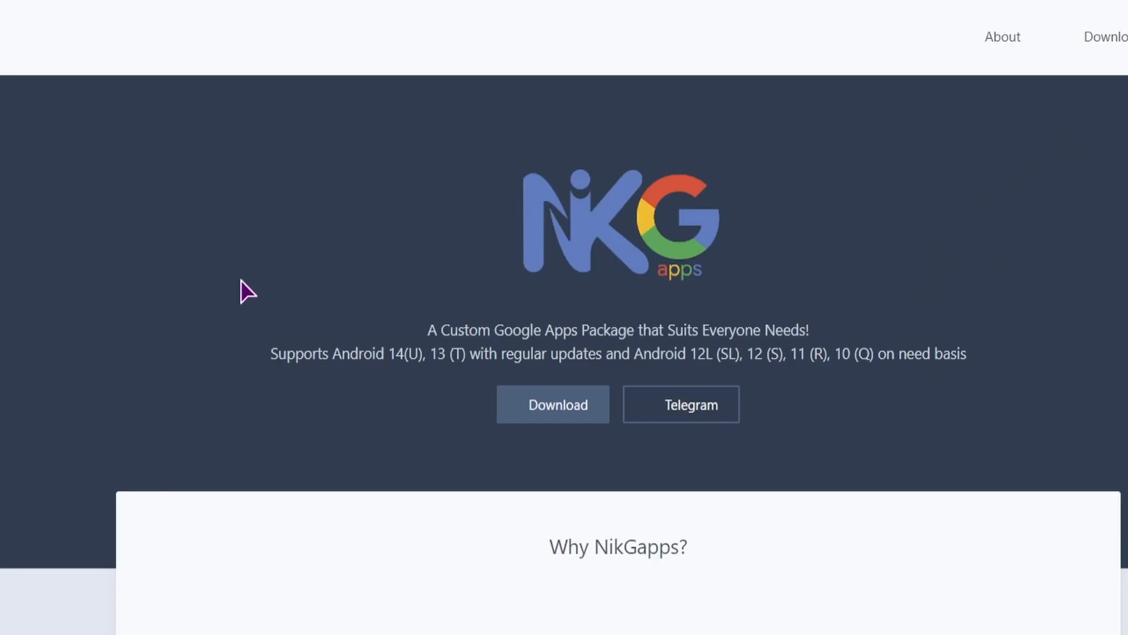
Step: Open The Open GApps Project download page with ARM64, Android 9.0 and stock selected
{"action": "scroll", "scroll_direction": "down", "scroll_amount": 3}
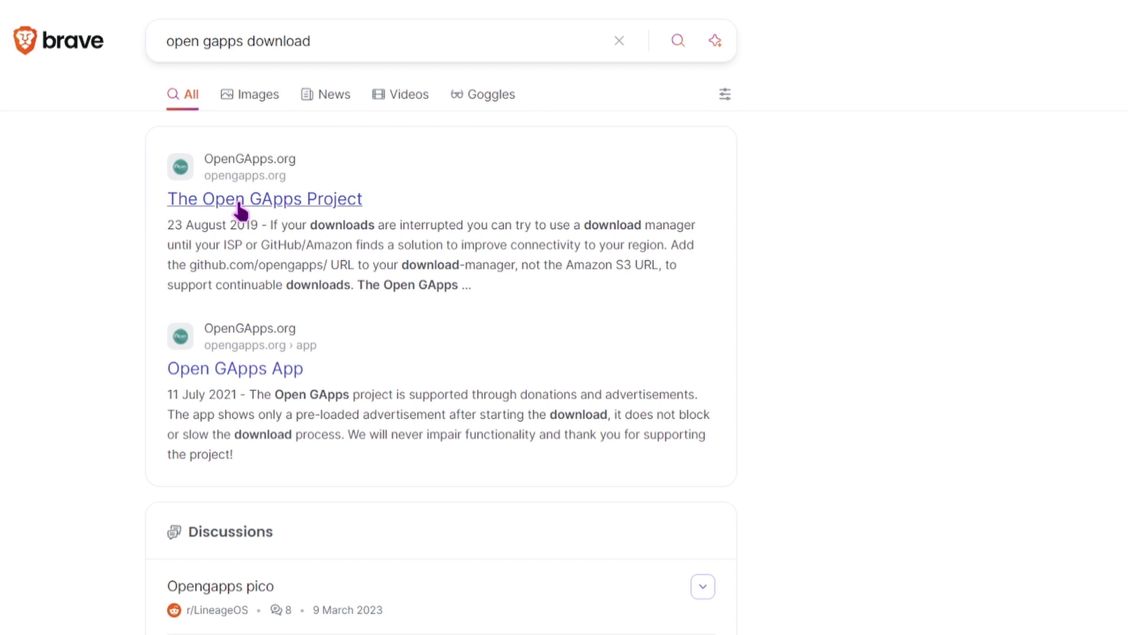
{"action": "left_click", "coordinate": [264, 198]}
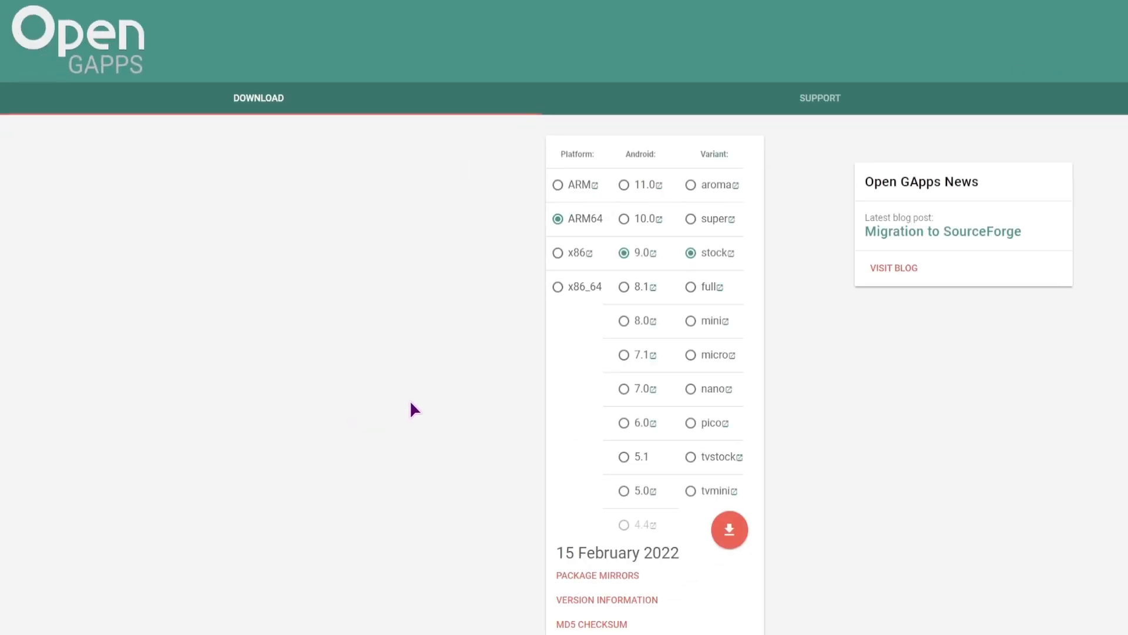
{"action": "mouse_move", "coordinate": [711, 422]}
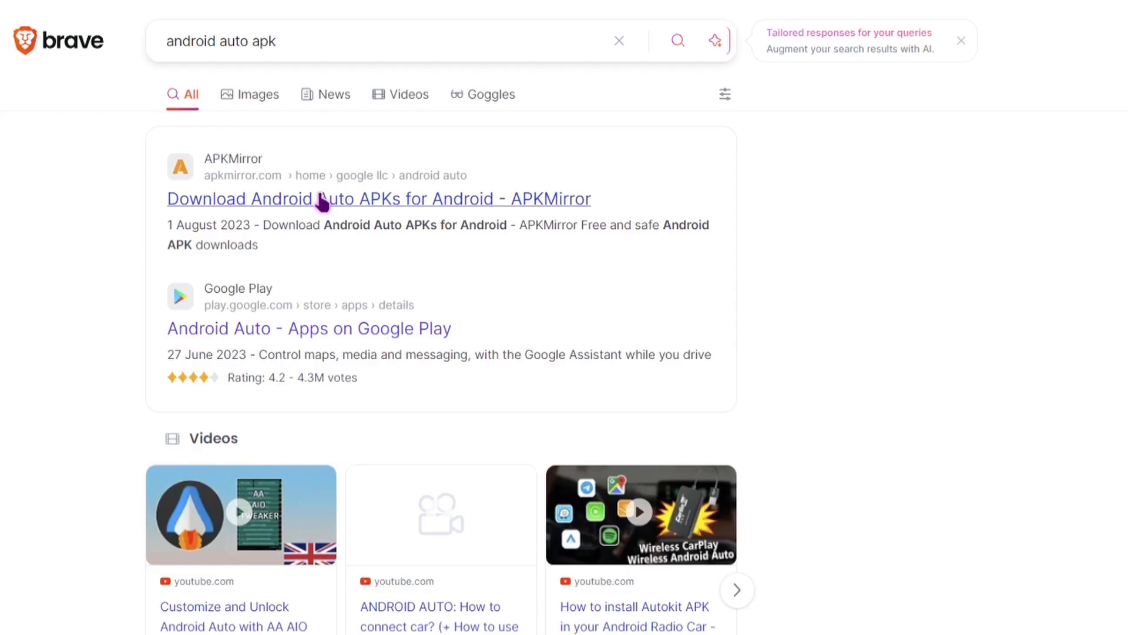
Step: Open APKMirror's Android Auto page listing five downloadable variants by architecture
{"action": "left_click", "coordinate": [378, 199]}
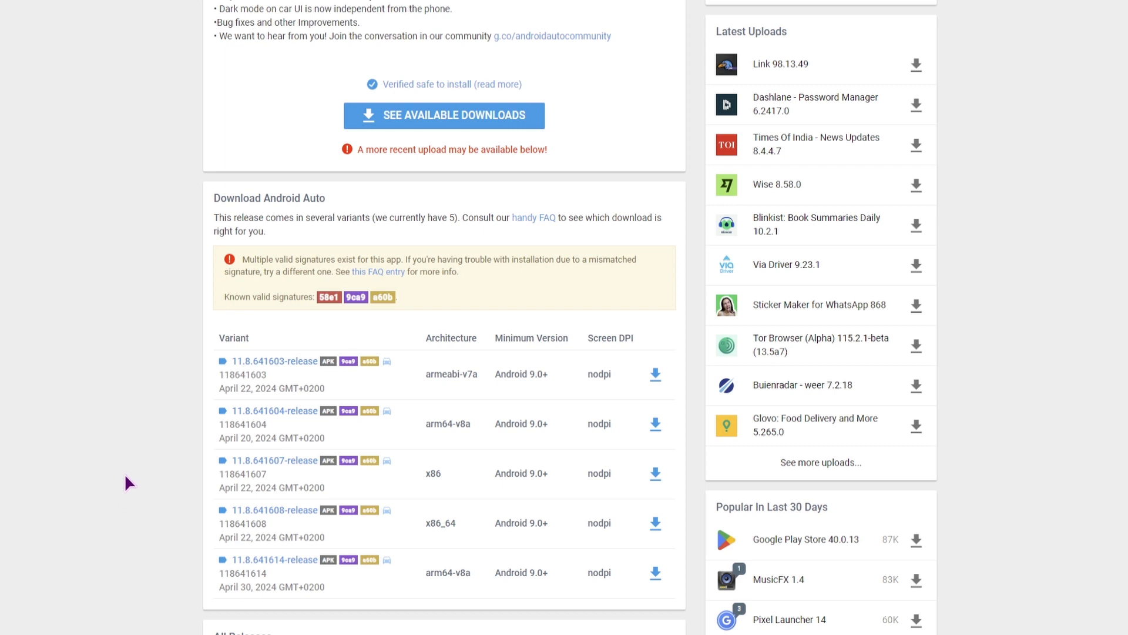
{"action": "mouse_move", "coordinate": [435, 375]}
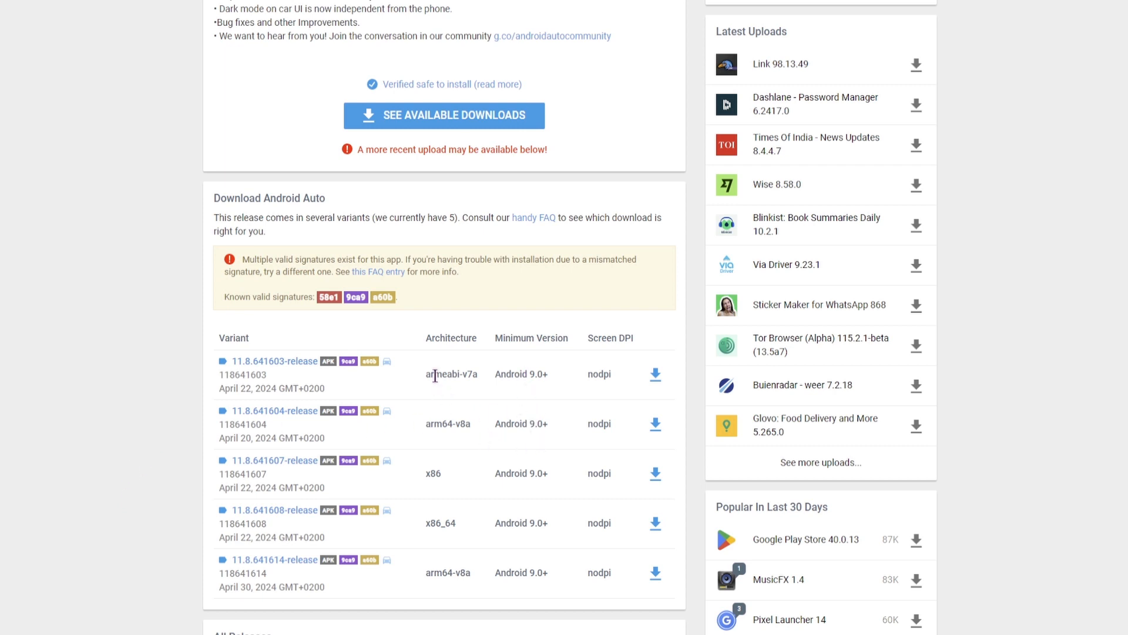